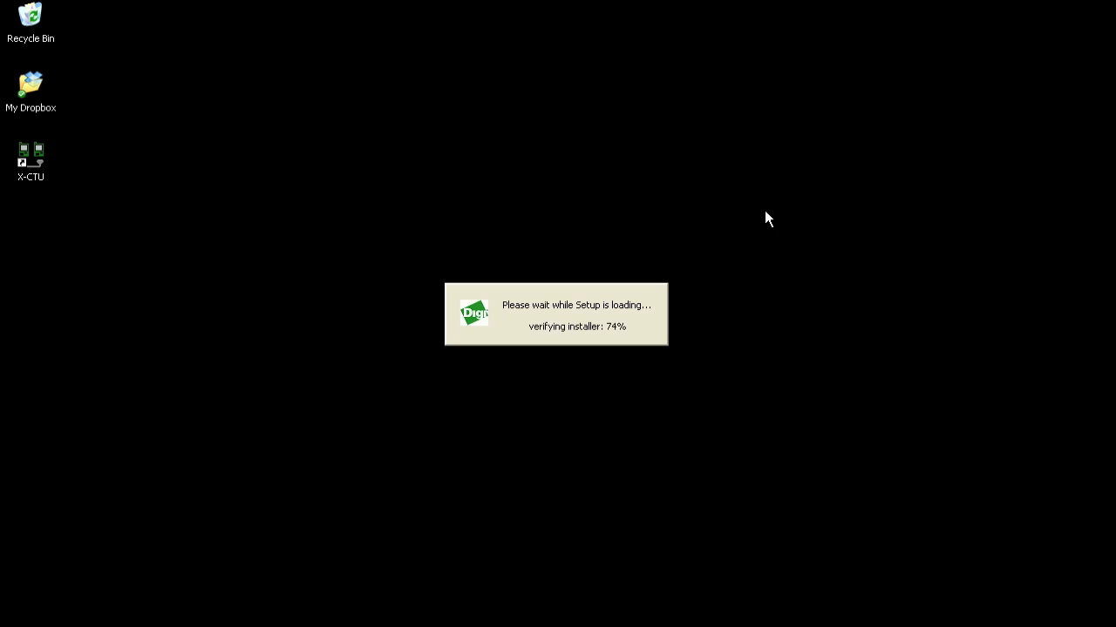
mouse_move(882, 253)
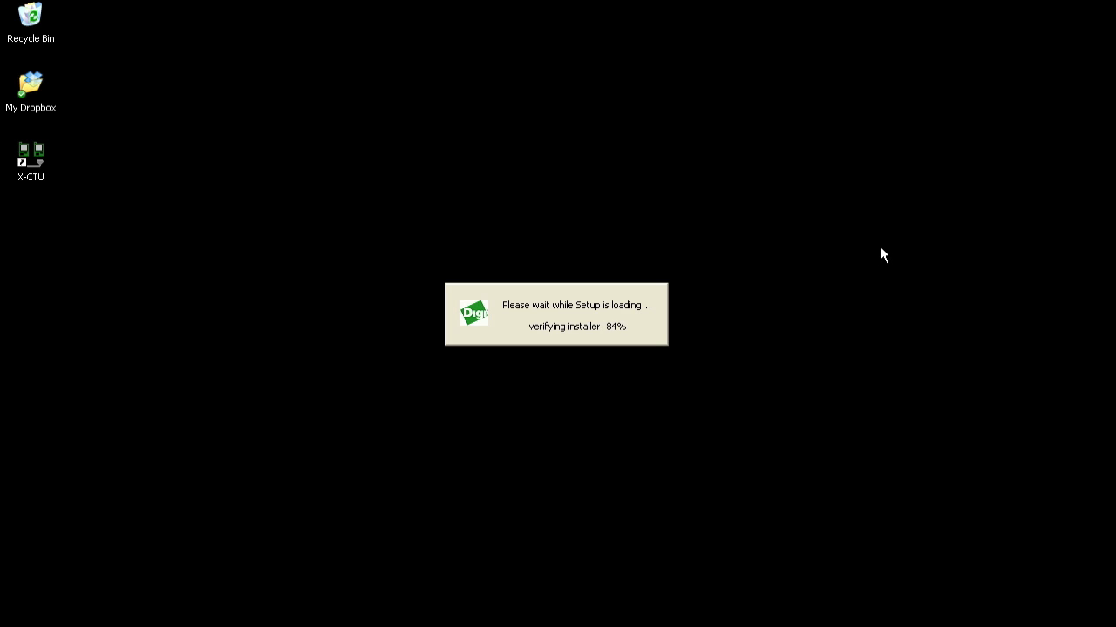